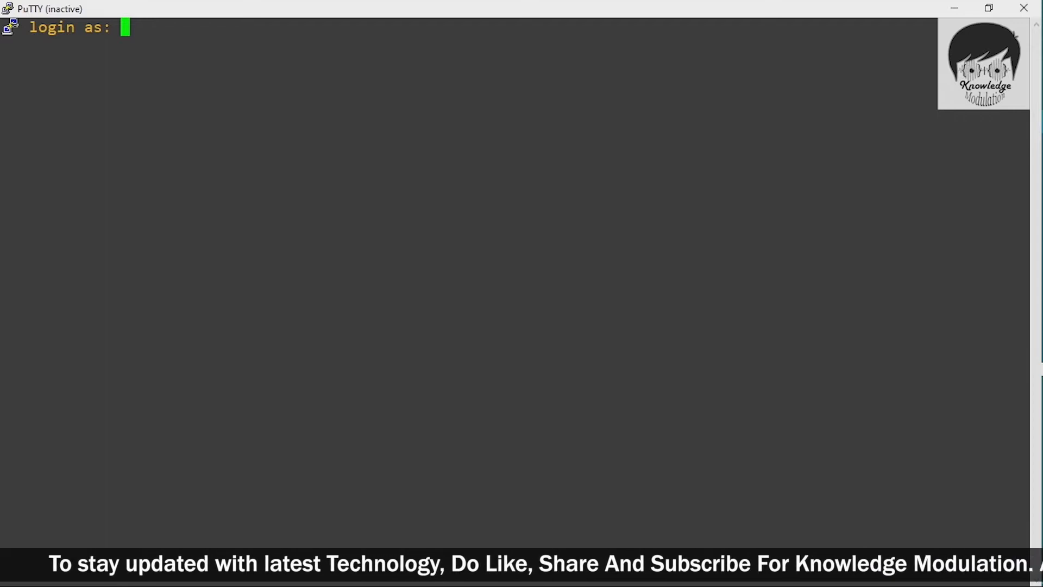
Step: Log in to the CentOS server as the centos user
type("ce")
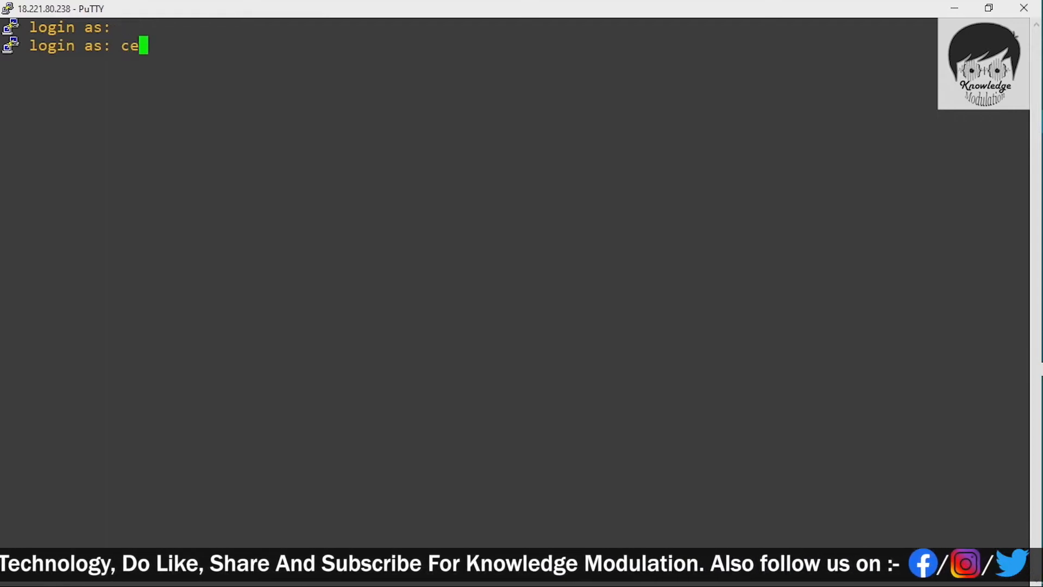
type("ntos")
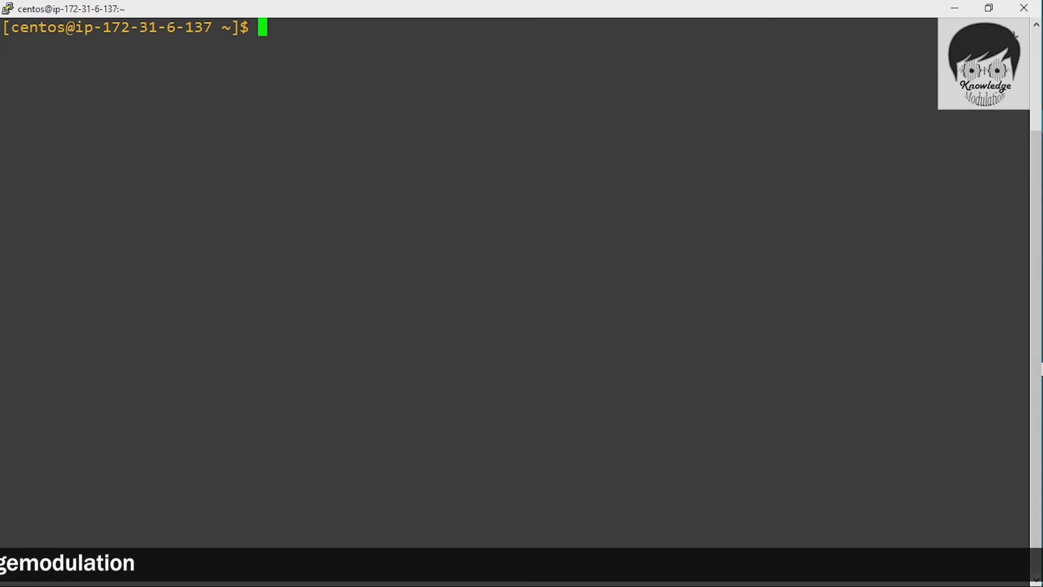
Step: Become root with sudo -i, confirm epel-release is already installed, and clear the screen
type("sudo -i")
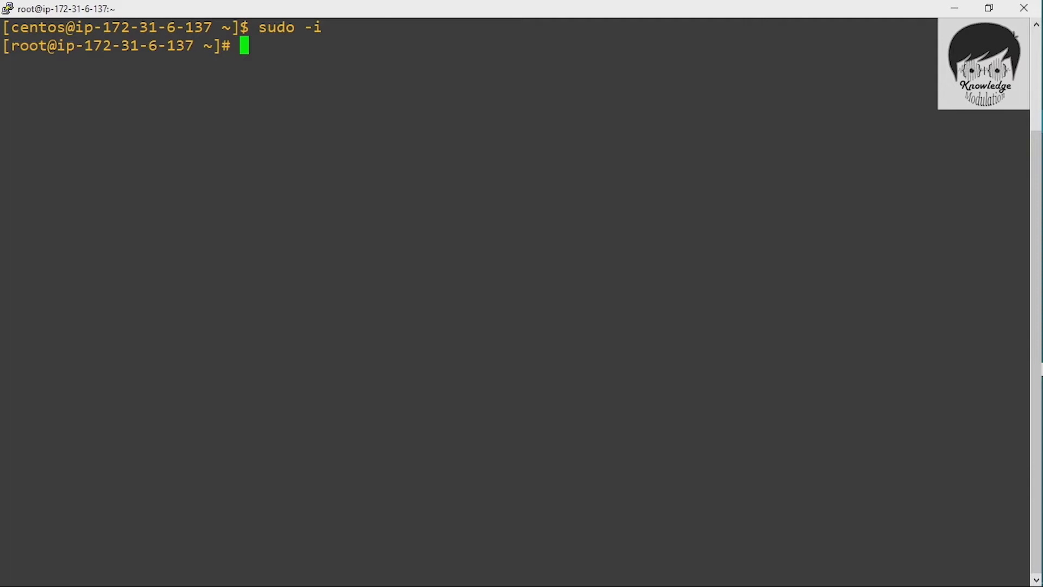
type("yum")
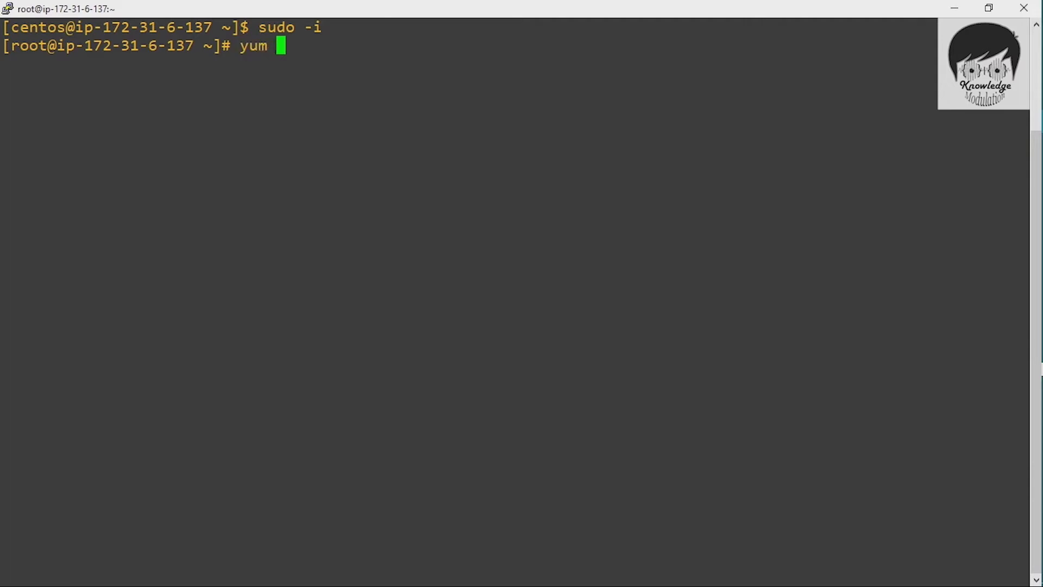
type("install")
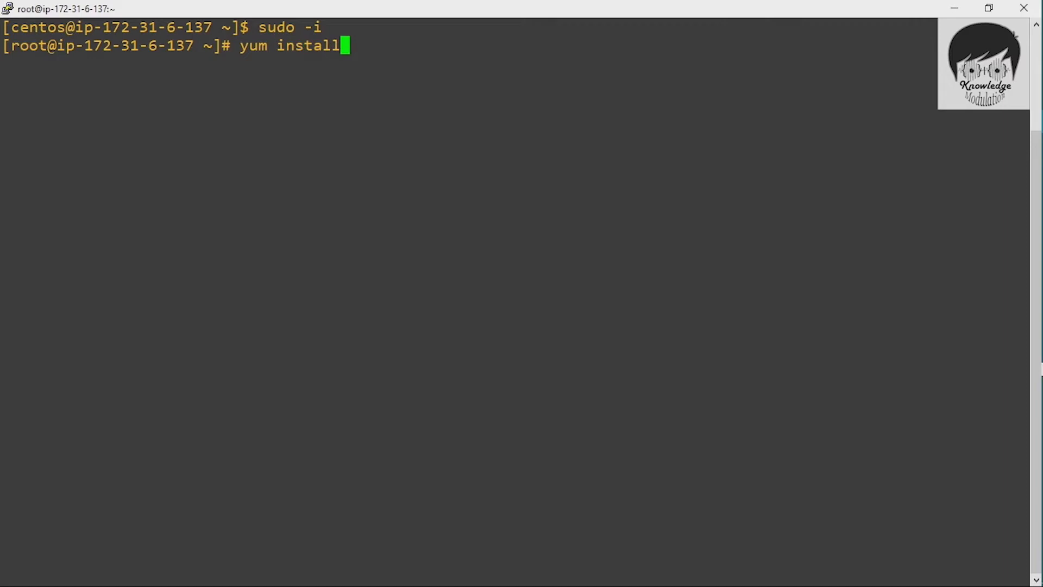
type("epel-")
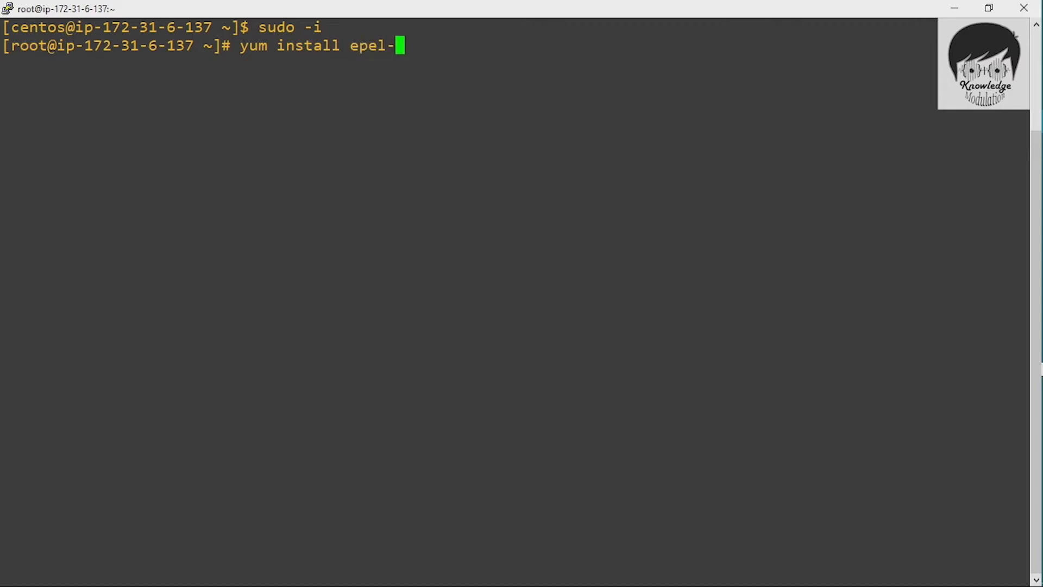
type("rel")
type("cl")
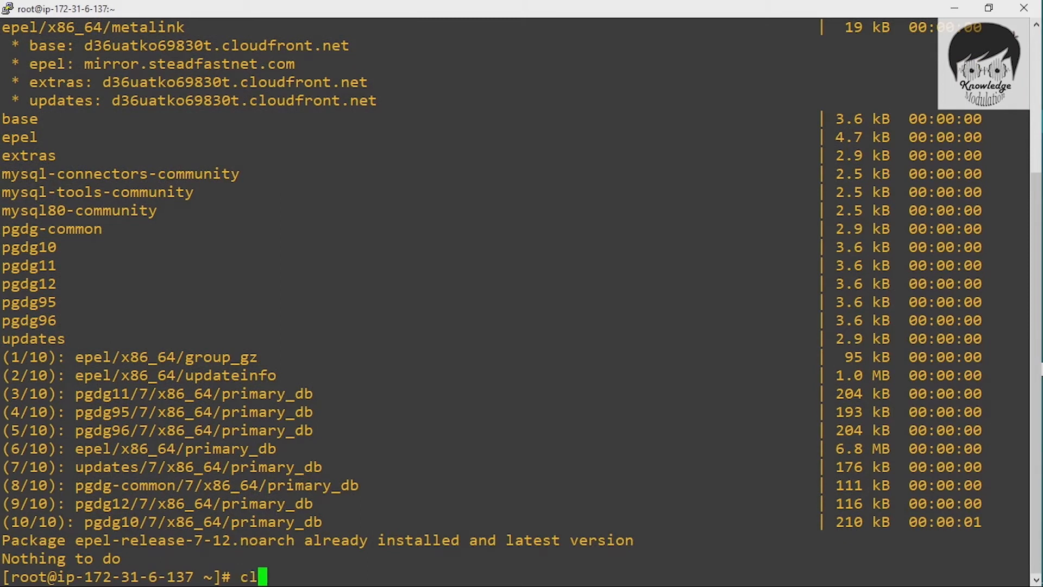
key("Enter")
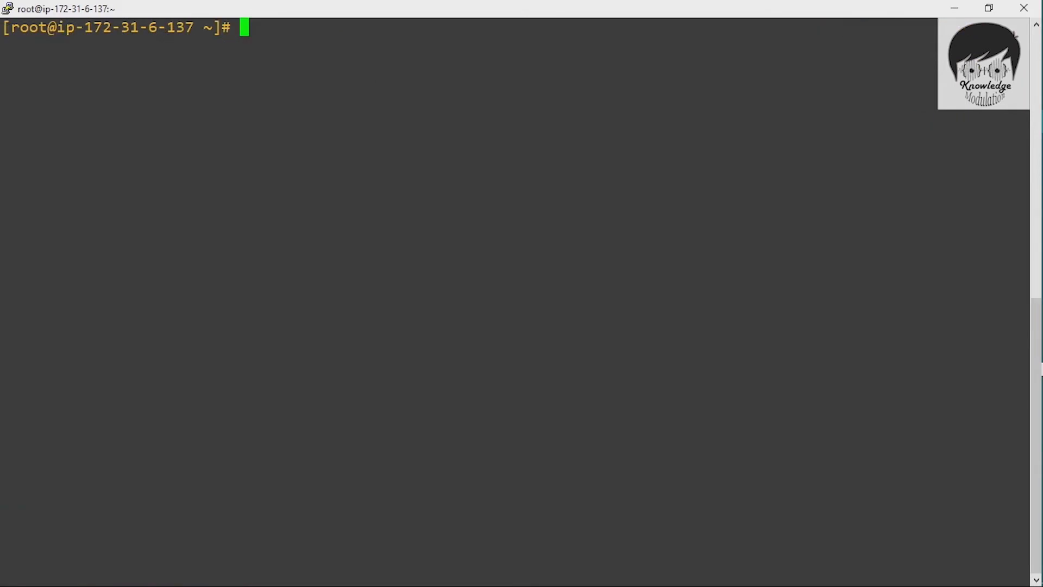
Step: Install Redis 3.2.12 and jemalloc with yum install redis -y
type("yum")
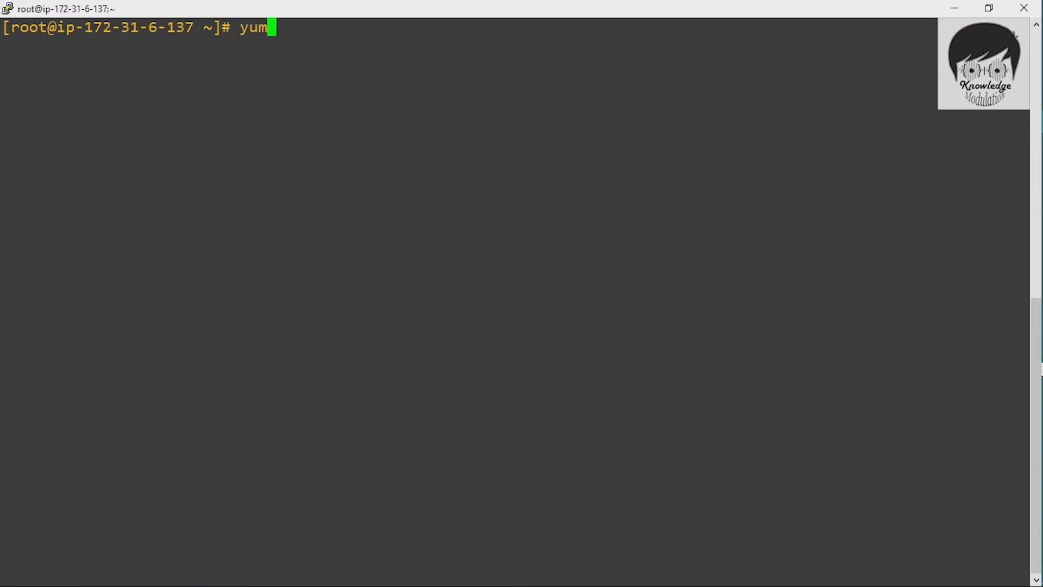
type("install r")
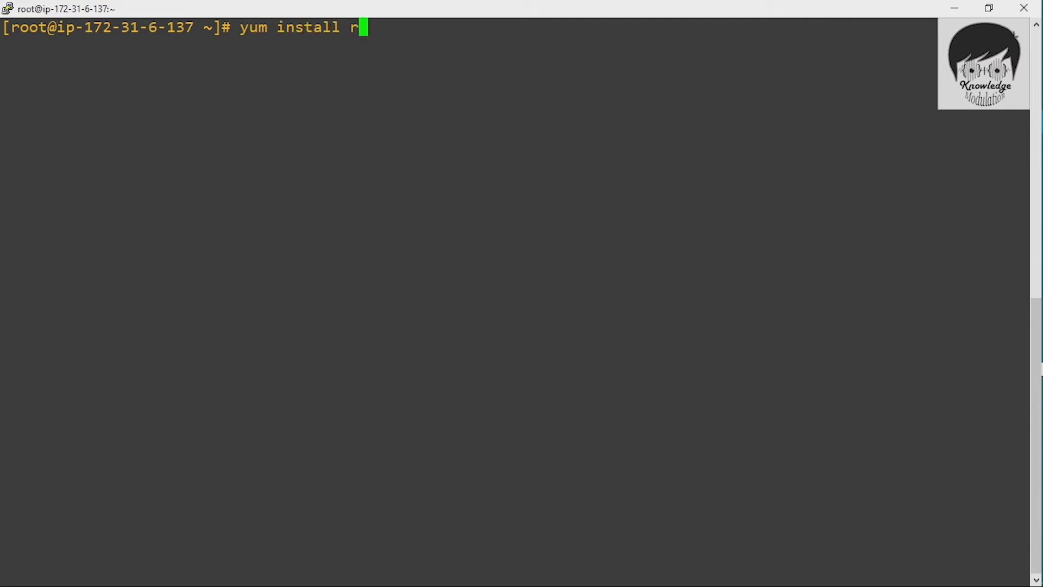
type("edis")
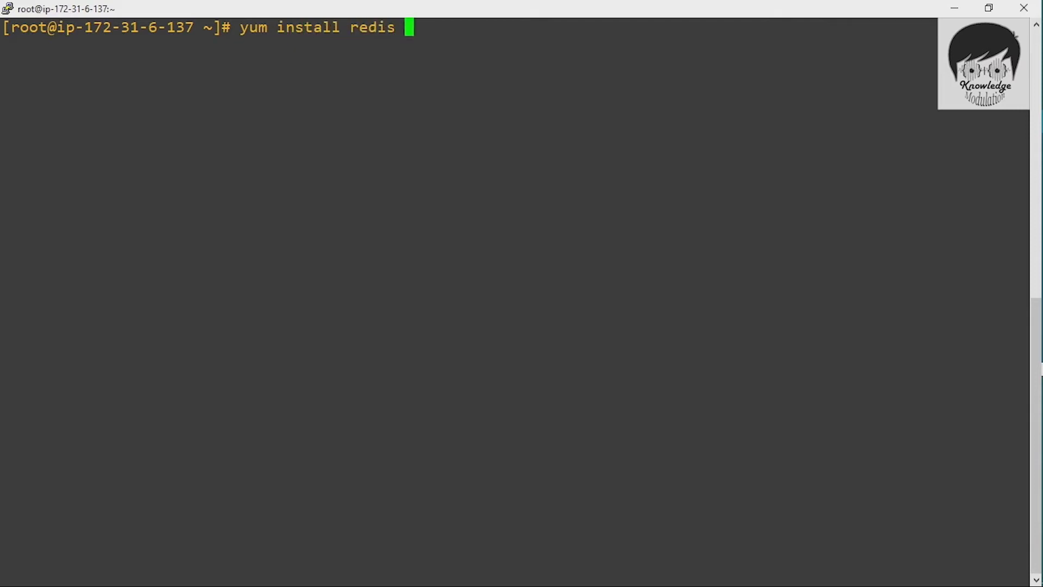
type("-")
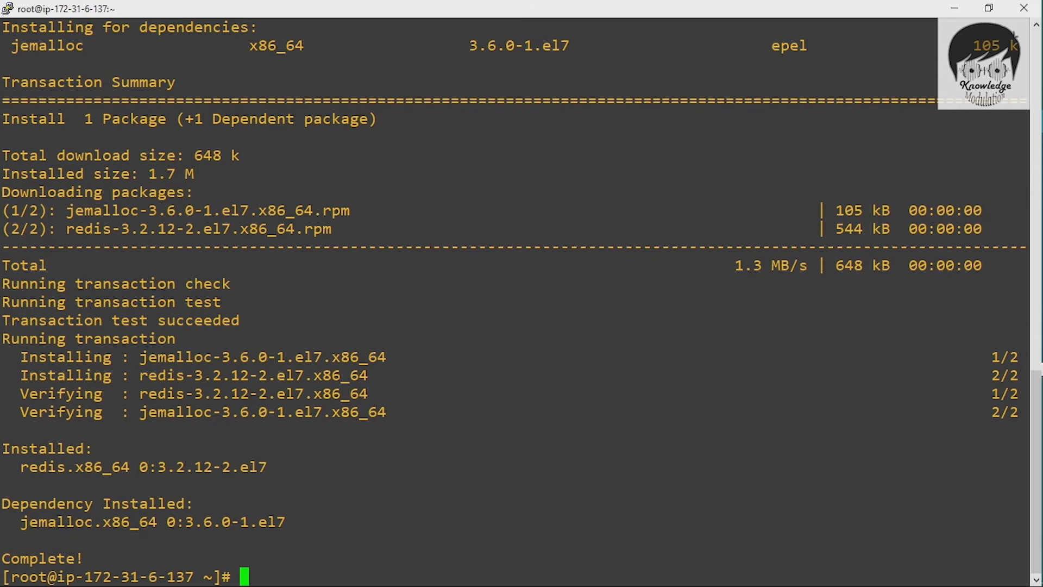
type("sudo")
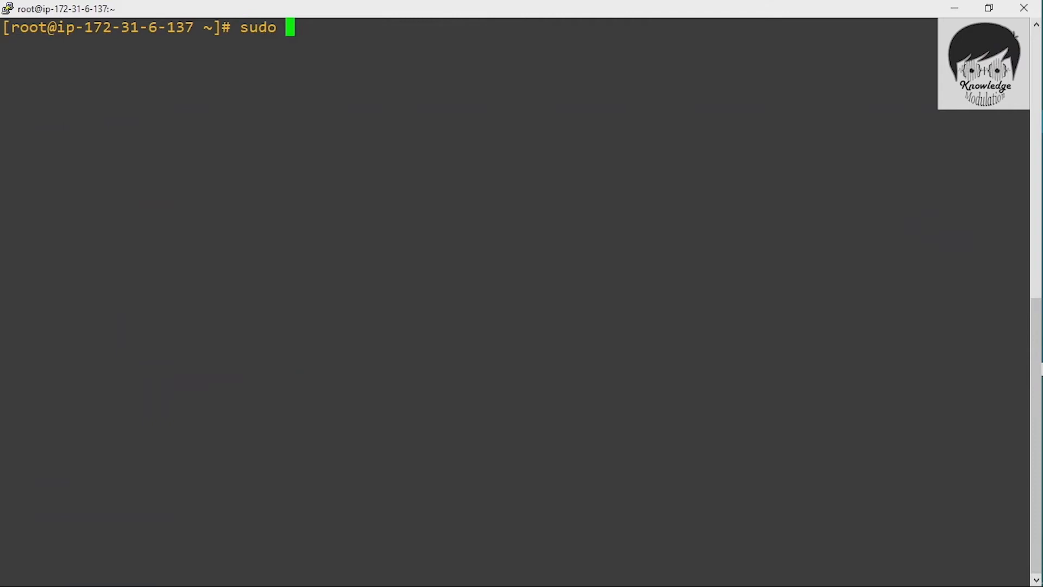
Step: Start the Redis service with systemctl start redis.service
type("systemctl")
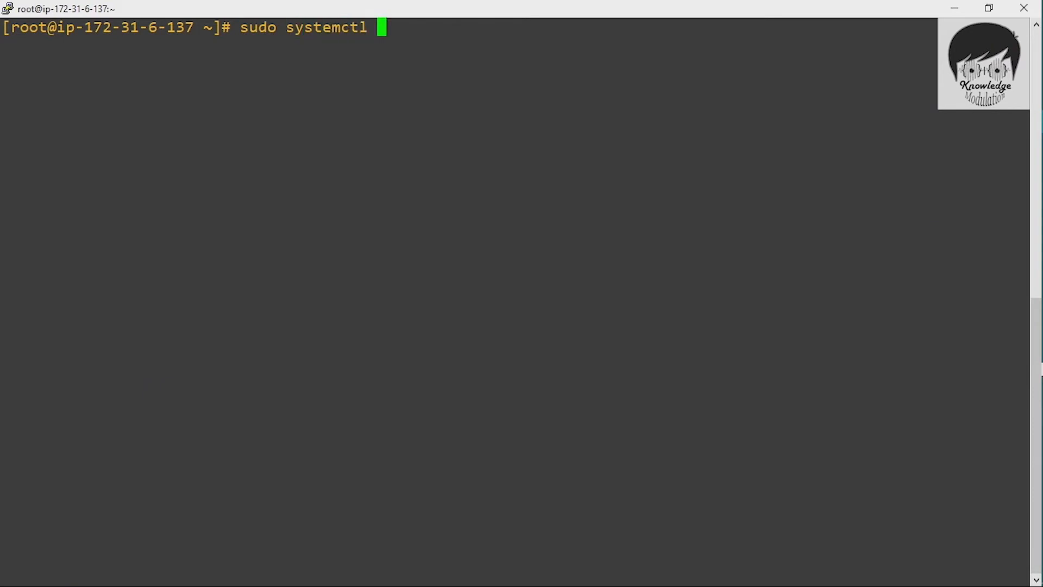
type("start")
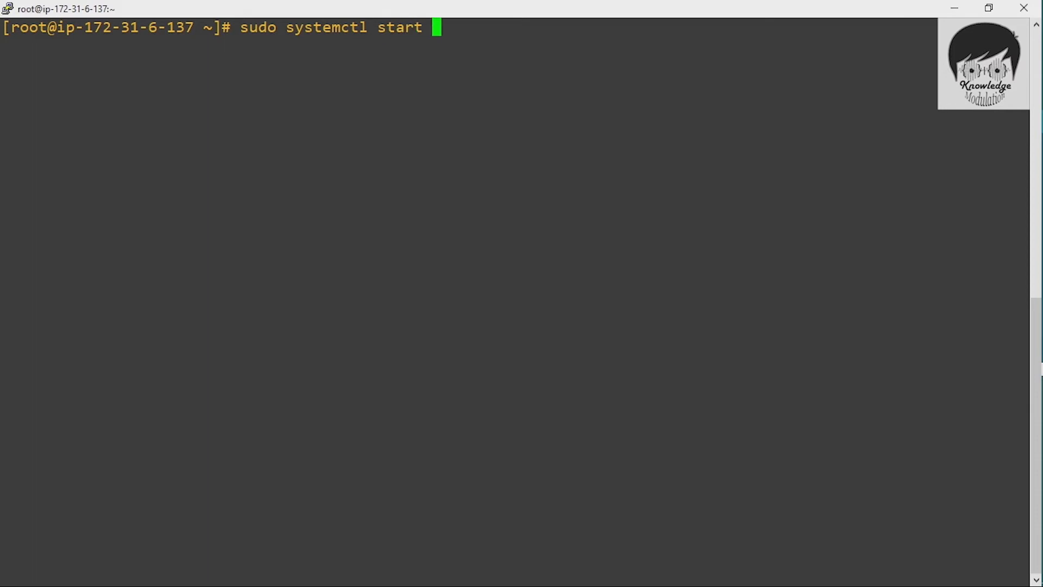
type("redis.service")
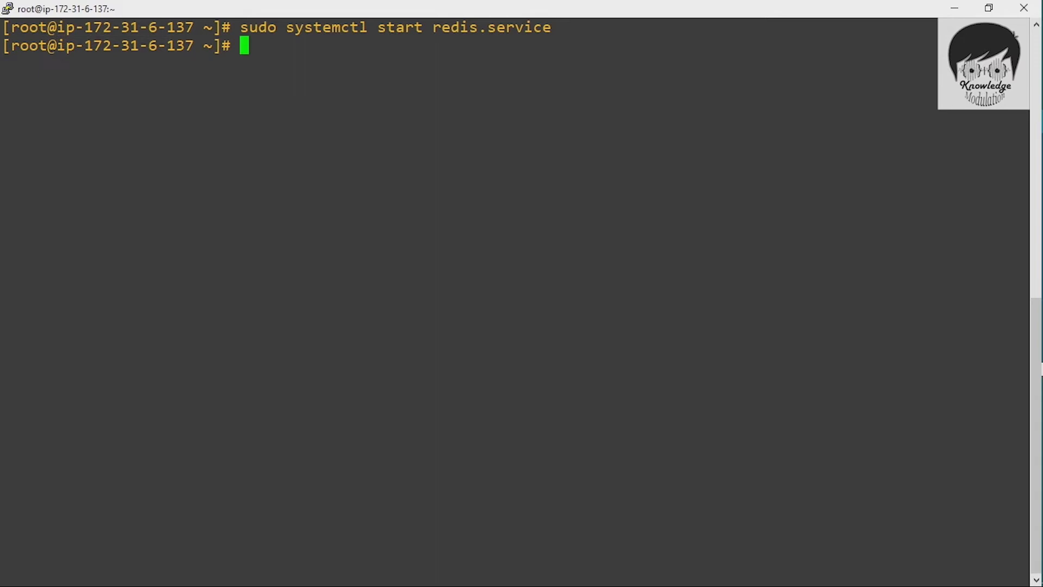
Step: Enable redis.service so it starts at boot
type("s")
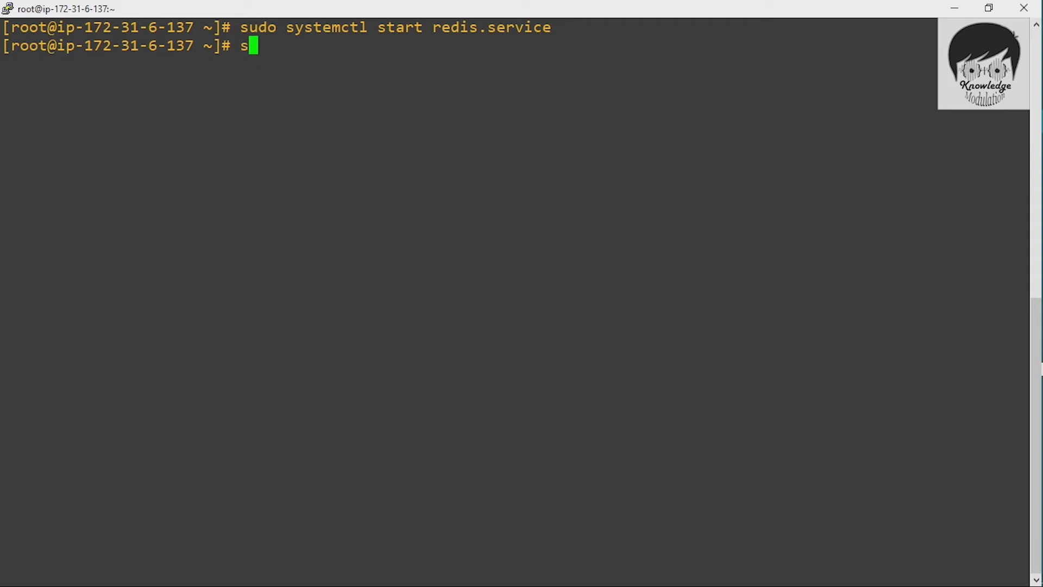
type("udo")
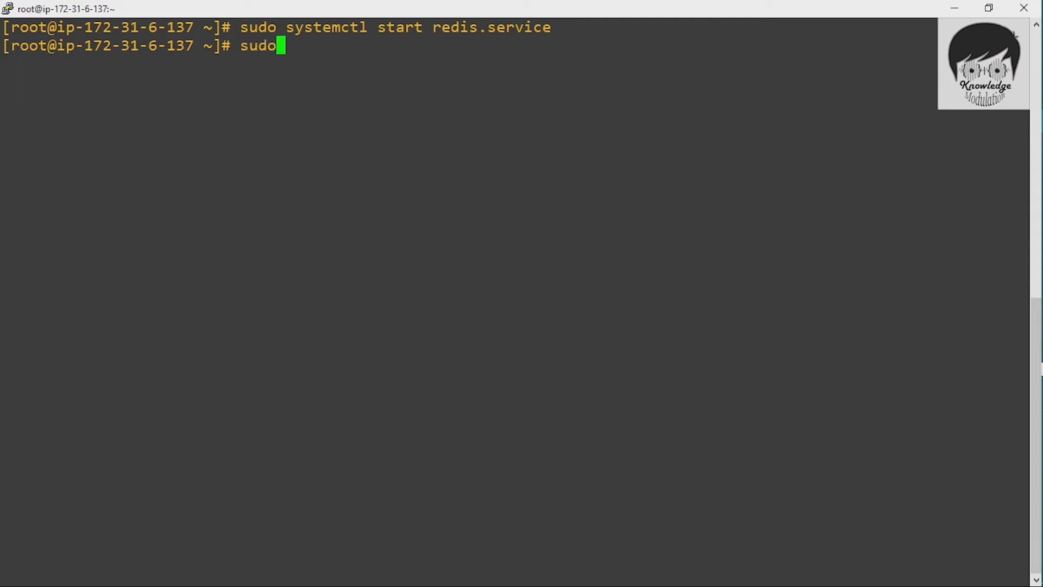
type("system")
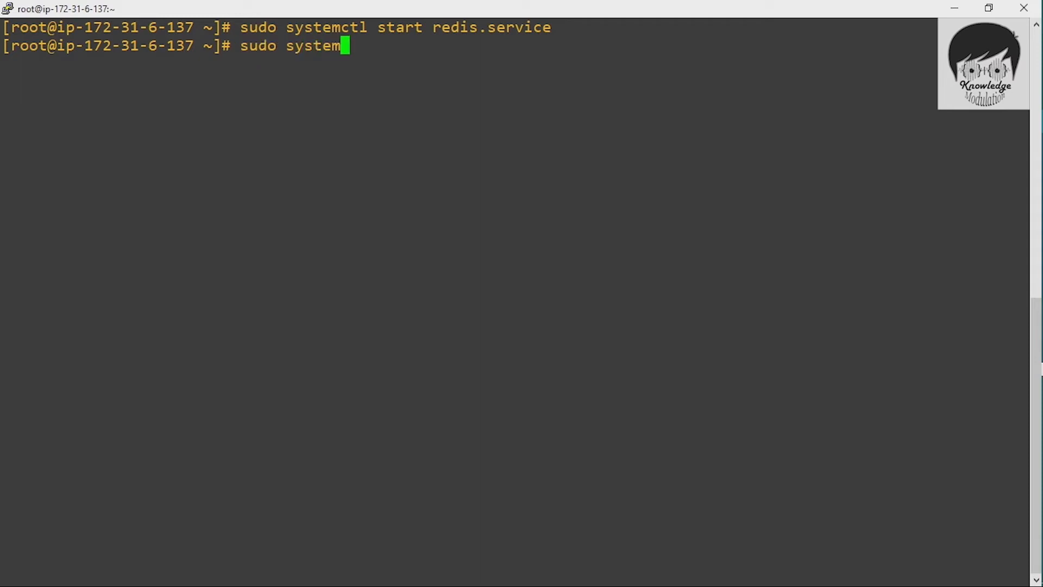
type("ctl e")
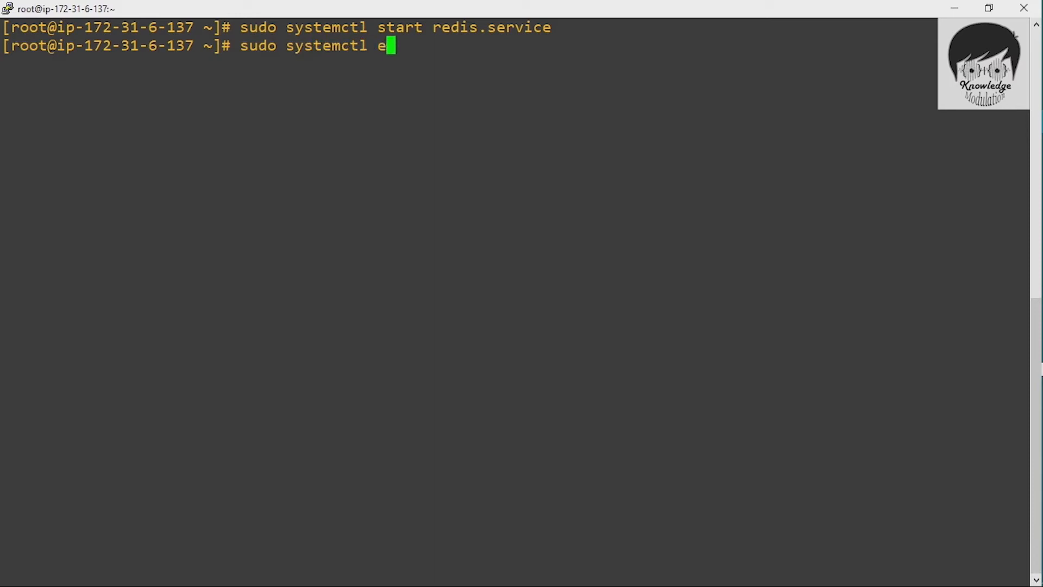
type("nable")
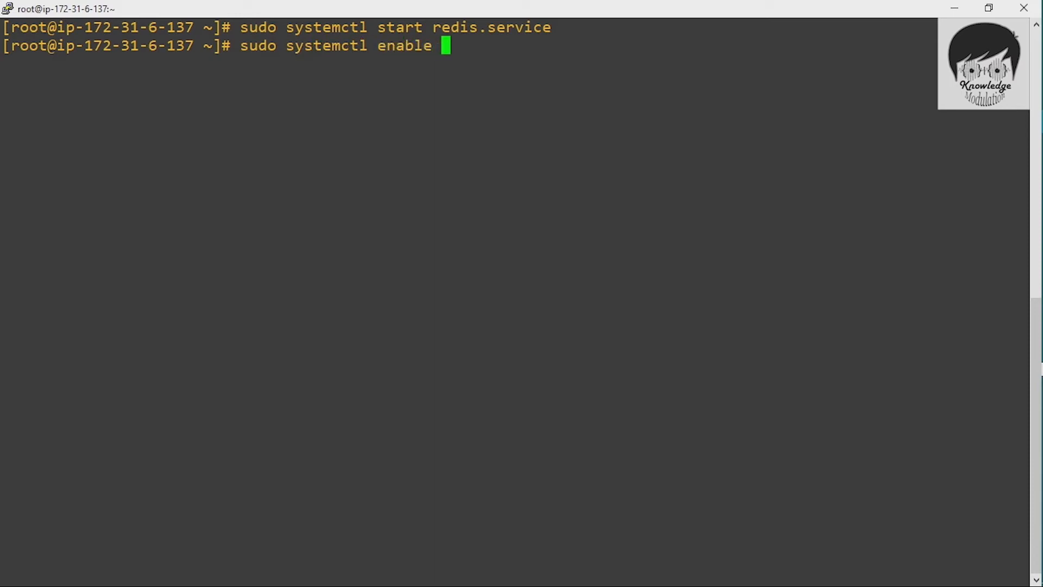
type("re")
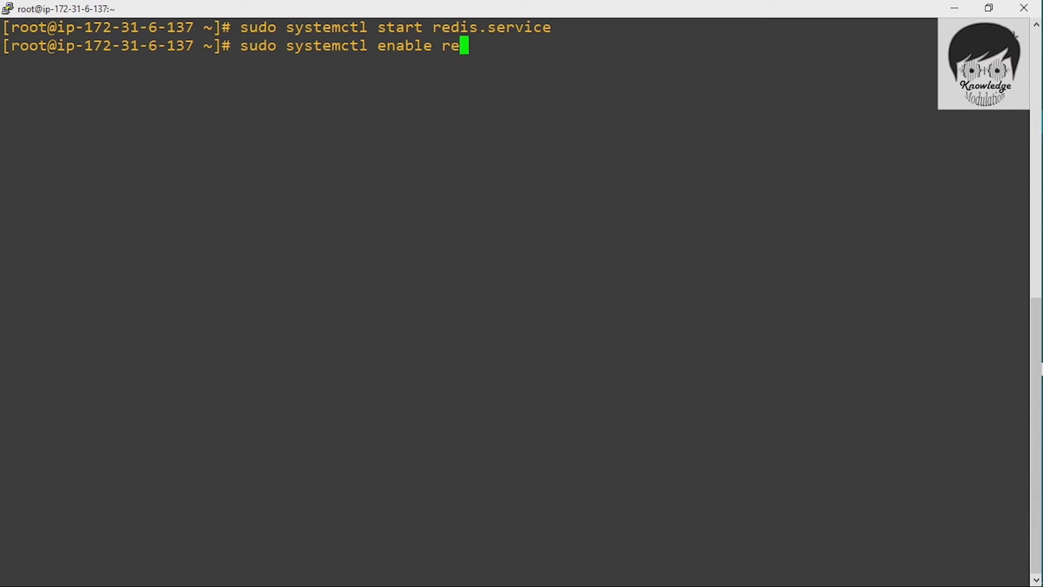
type("dis.service")
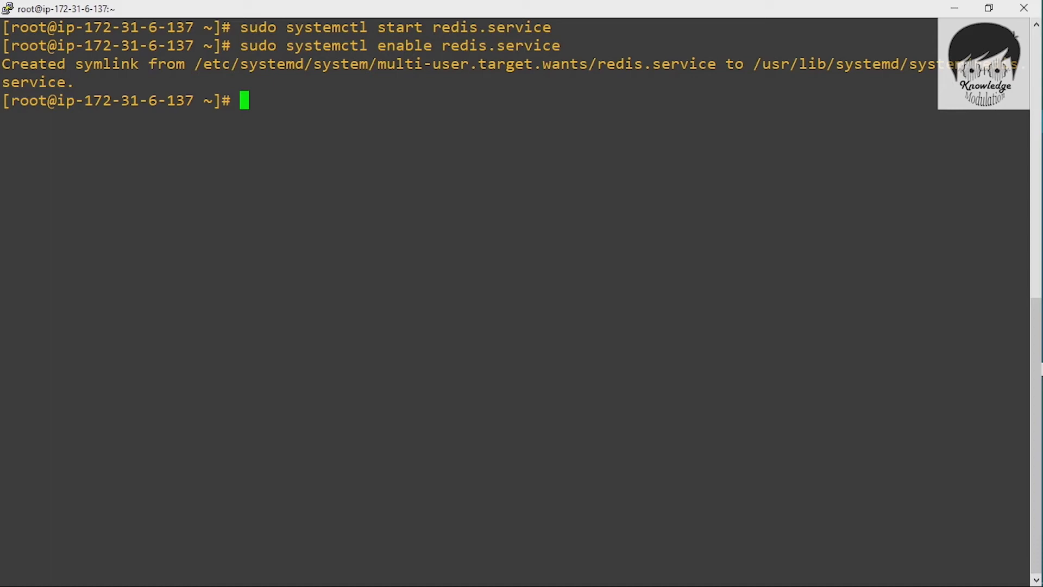
Step: Enter the command to check redis.service status
type("sudo")
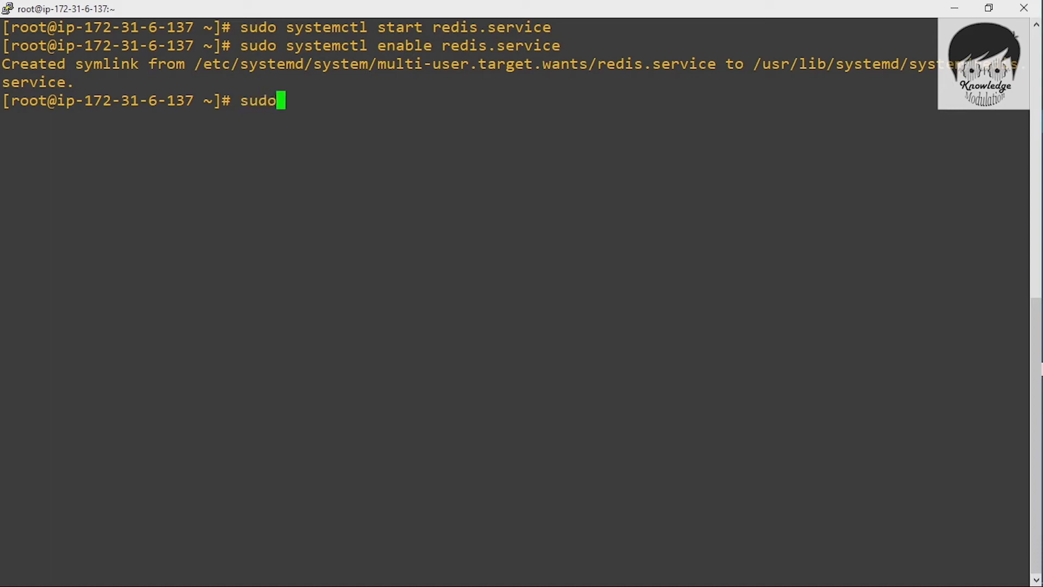
type("systemctl stst")
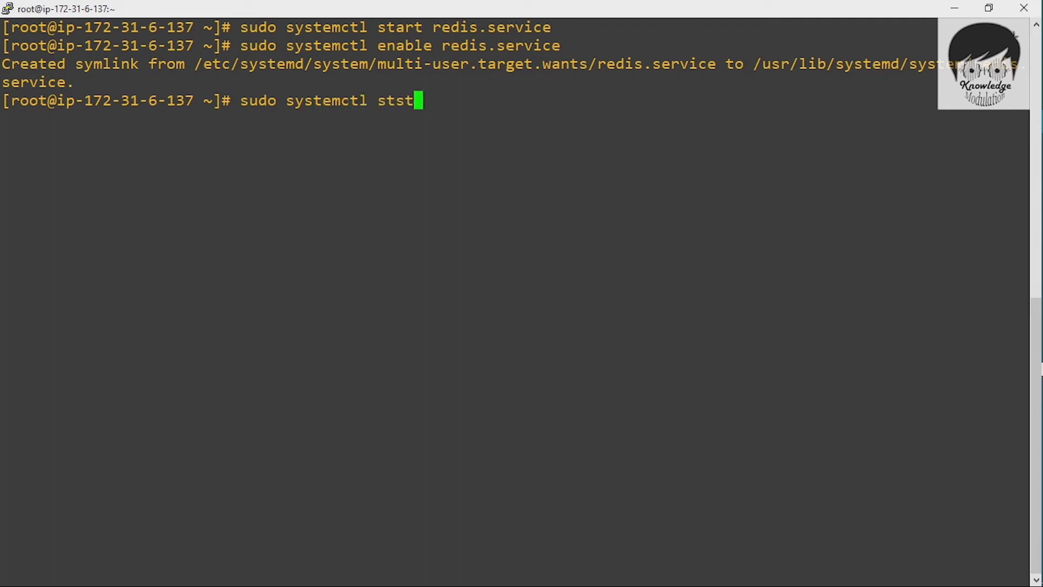
type("us")
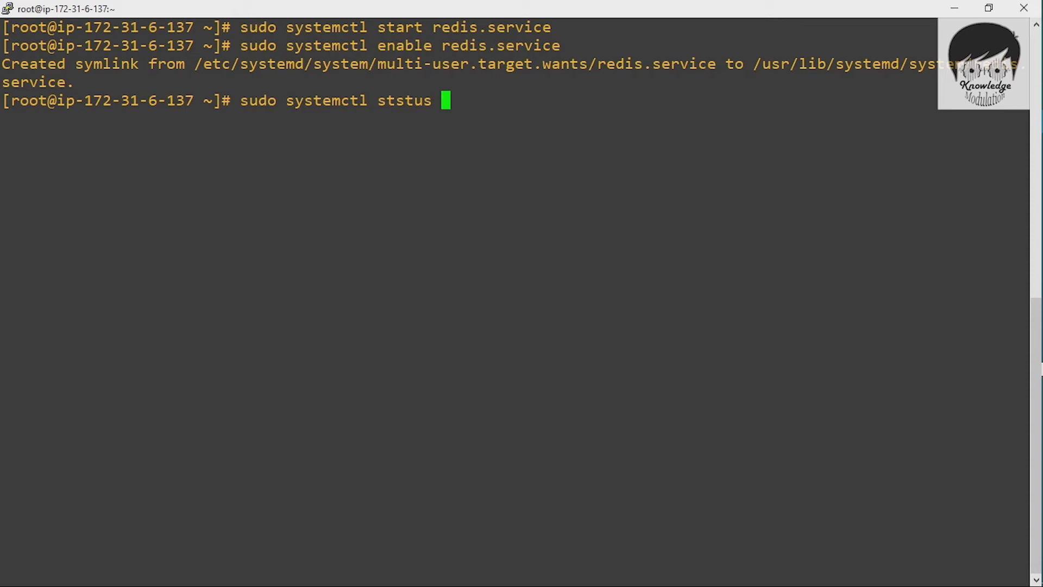
type("redis")
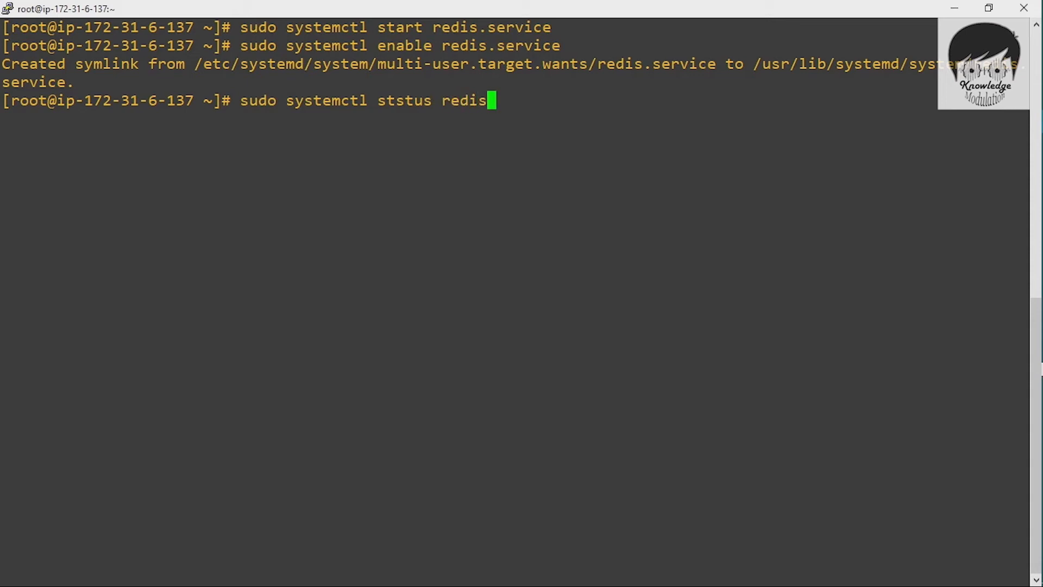
type(".servic")
type("sudo")
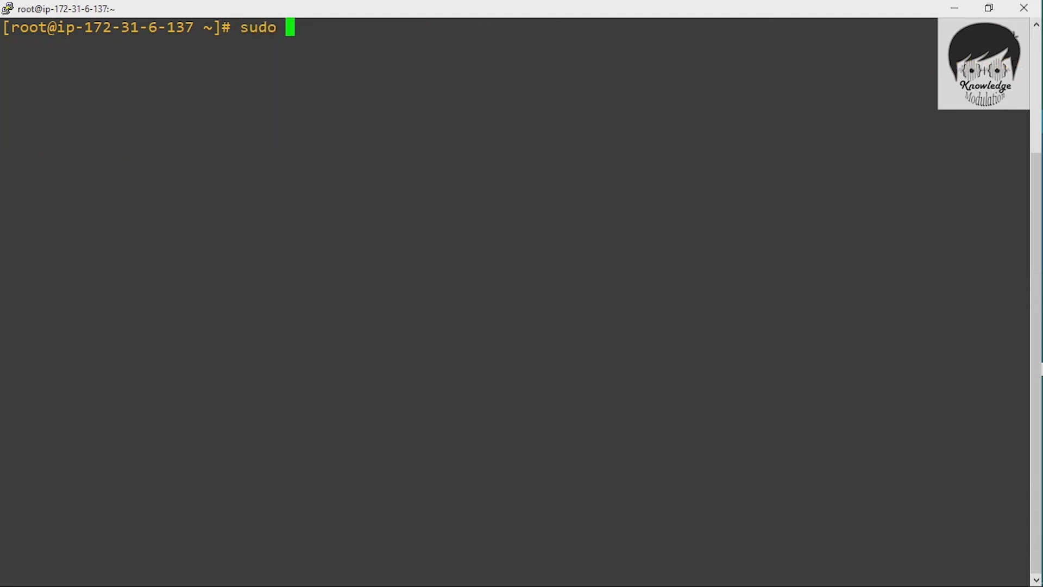
Step: Enable redis, verify redis.service is active (running) on 127.0.0.1:6379, then clear
type("systemctl enable redis")
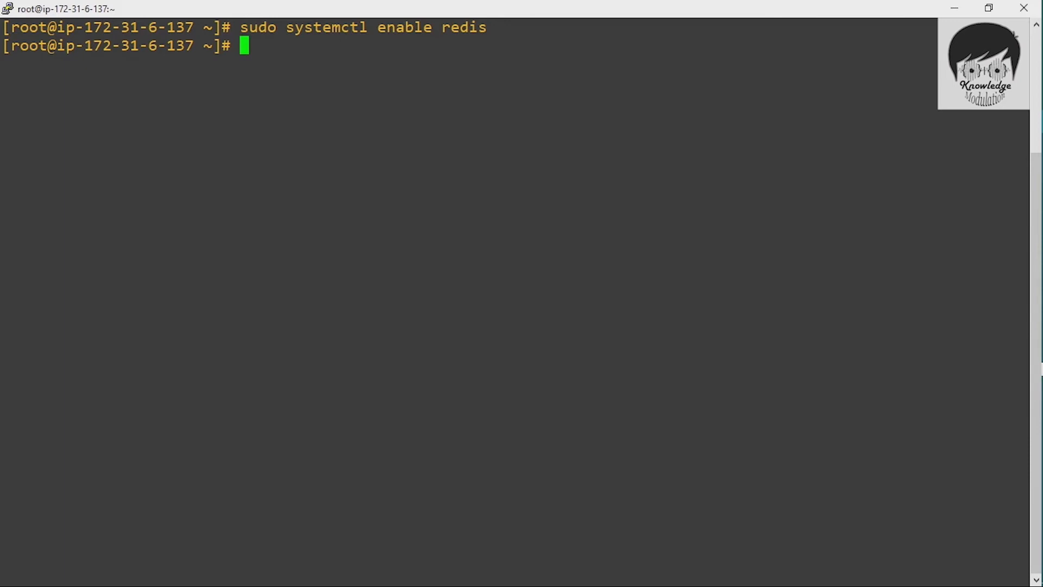
type("sudo s")
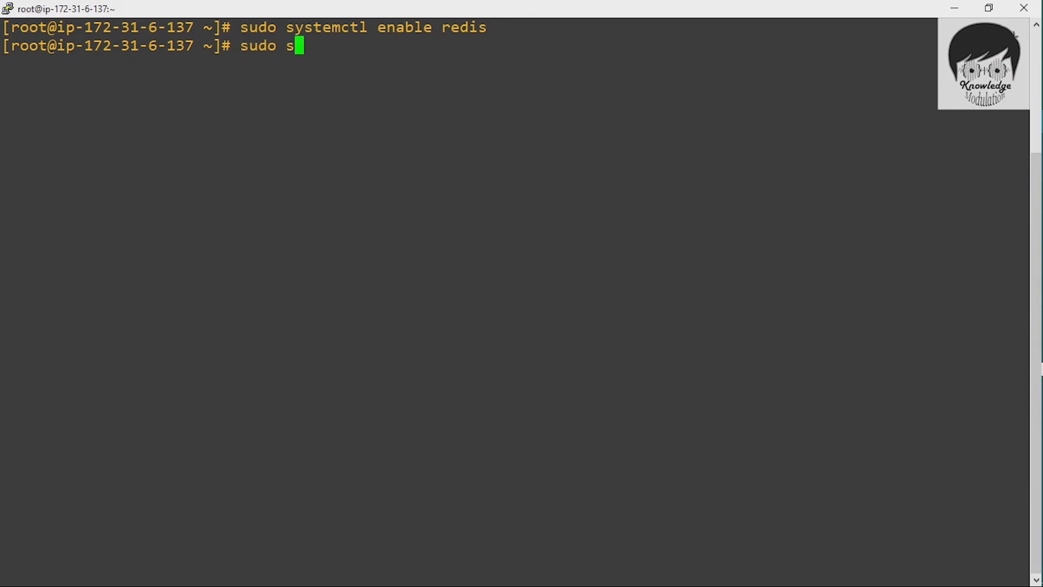
type("ystemctl st")
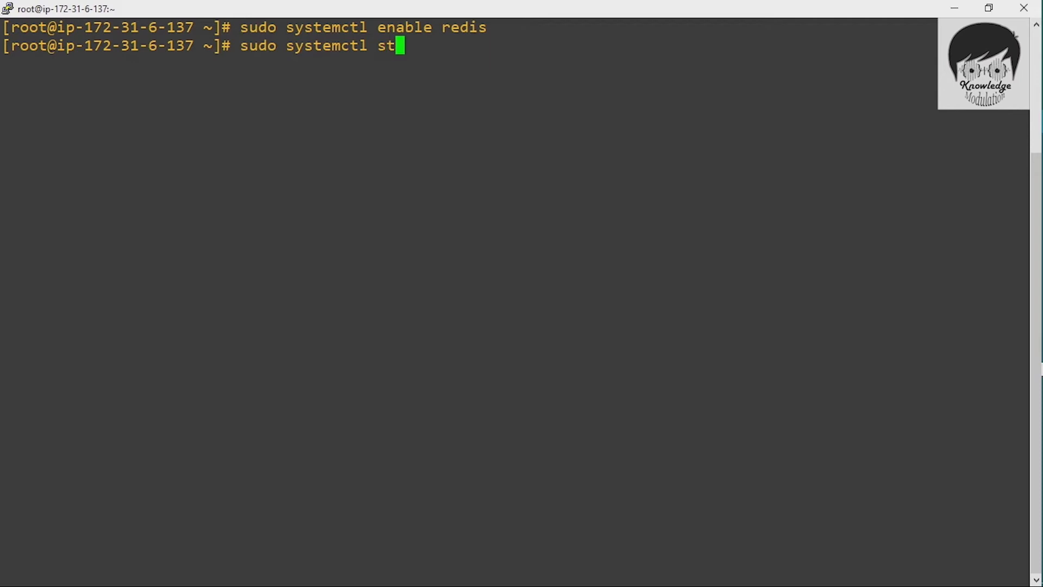
type("atus")
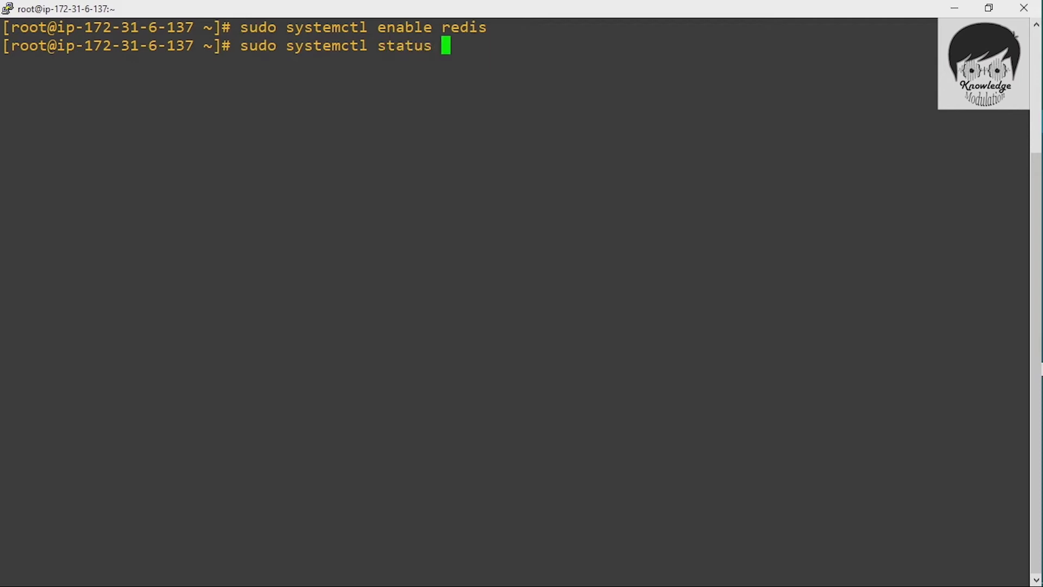
type("redis.service")
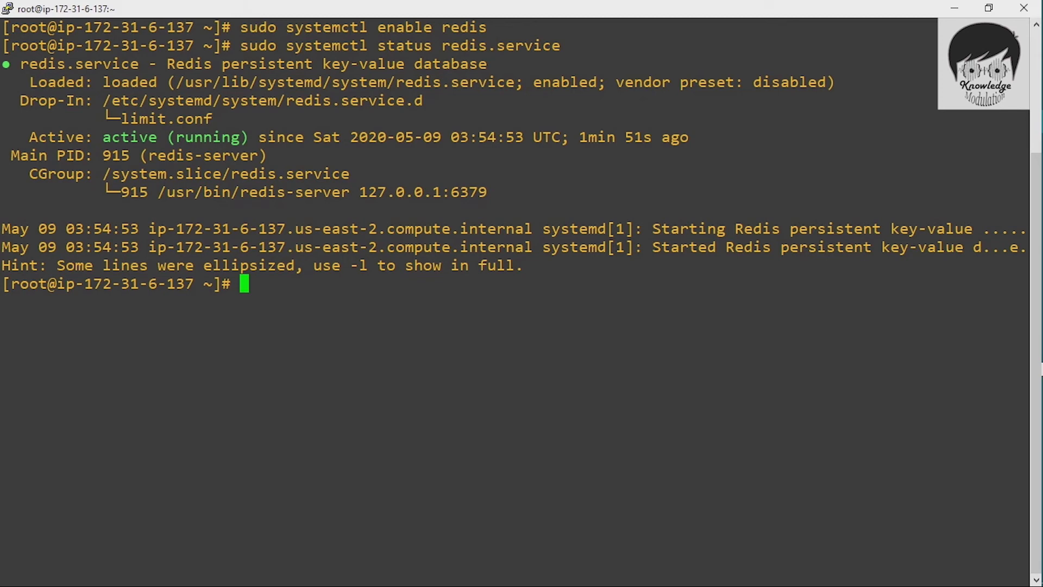
type("cle")
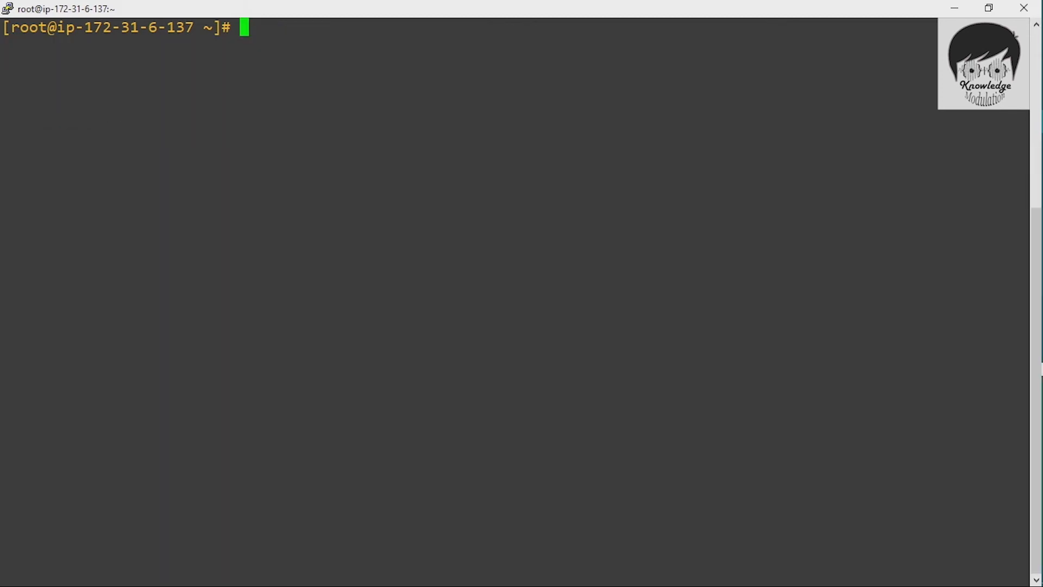
Step: Run redis-cli ping to test the Redis server's response
type("redi")
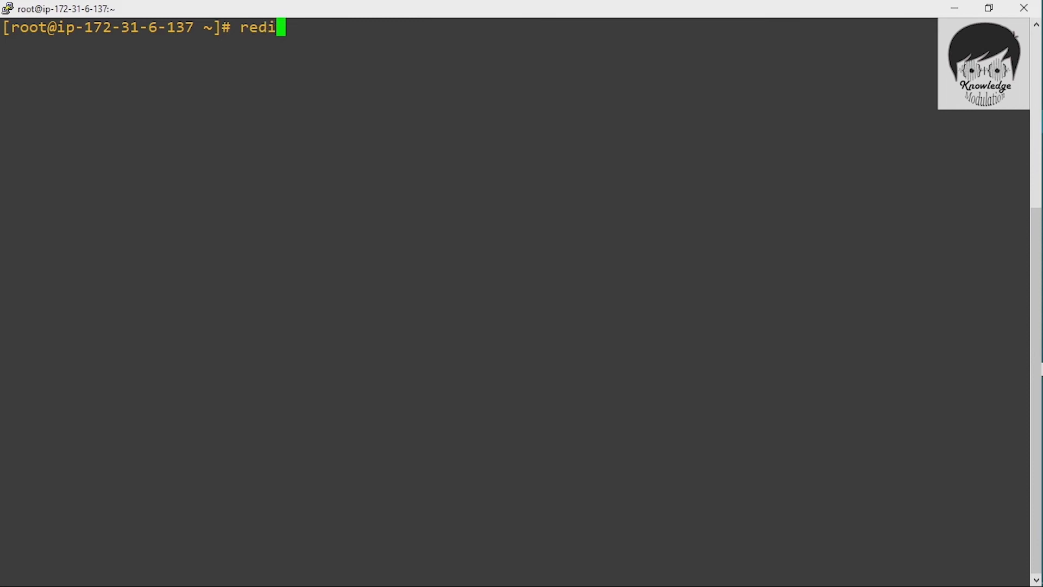
type("s-cli")
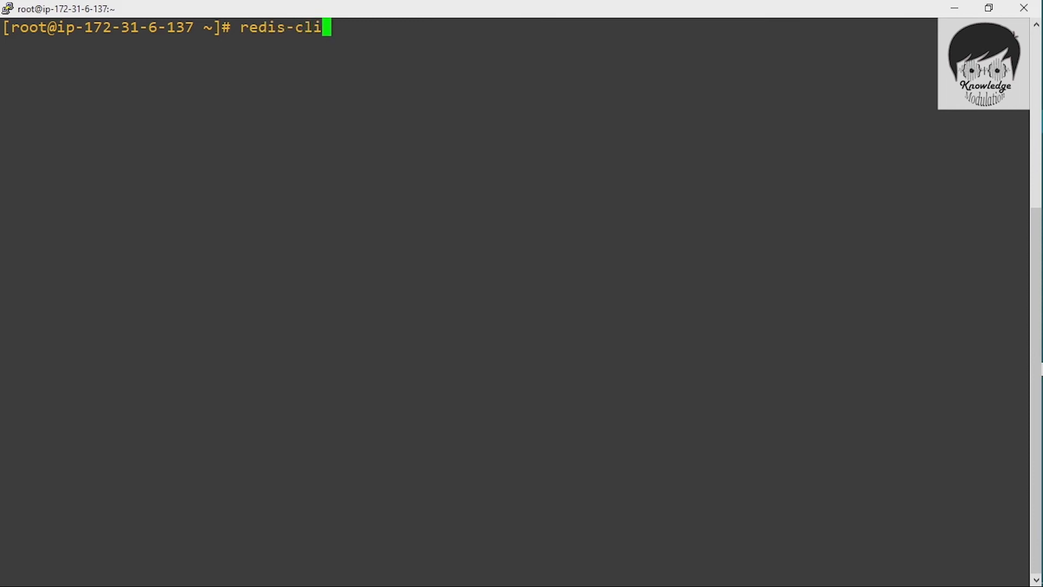
type("pin")
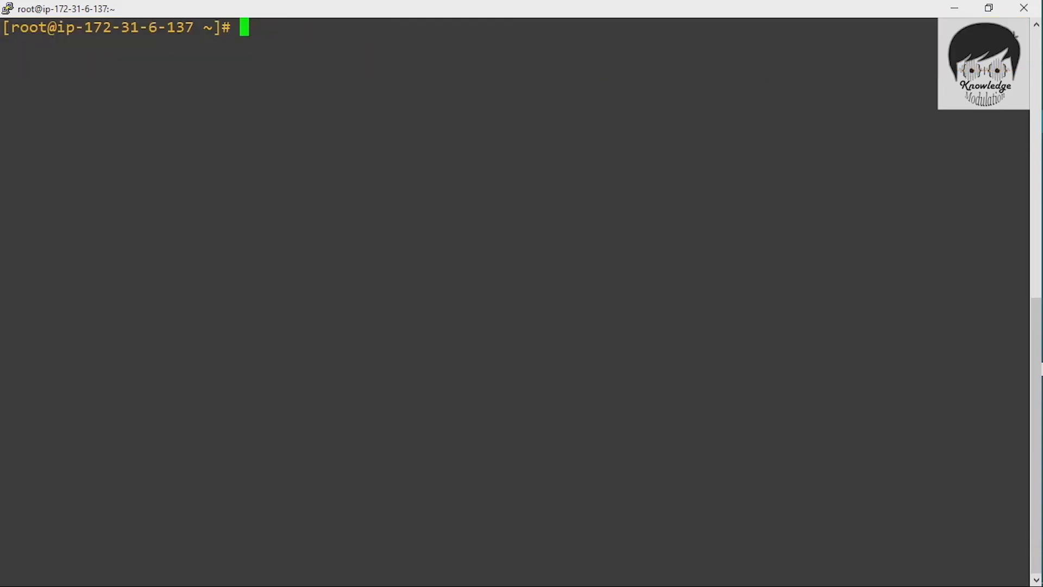
Step: Run netstat -tulpn to list listening TCP/UDP ports and processes
type("netstat -")
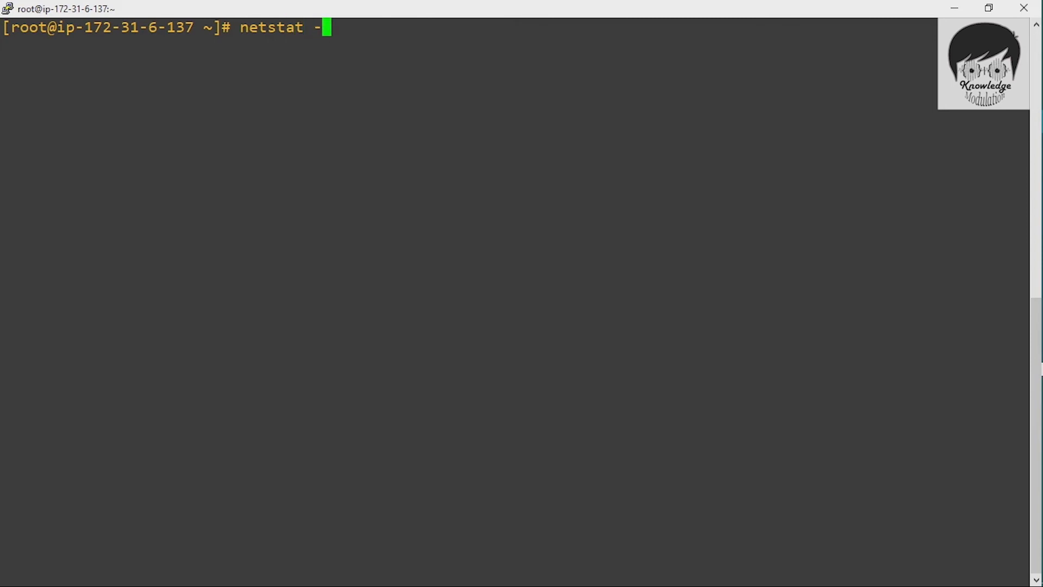
type("tulpn")
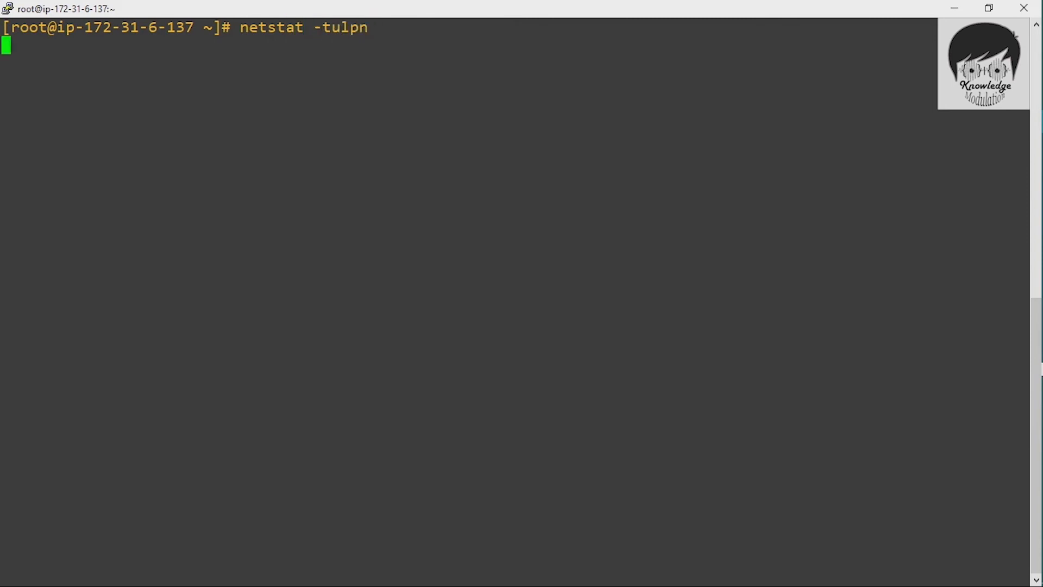